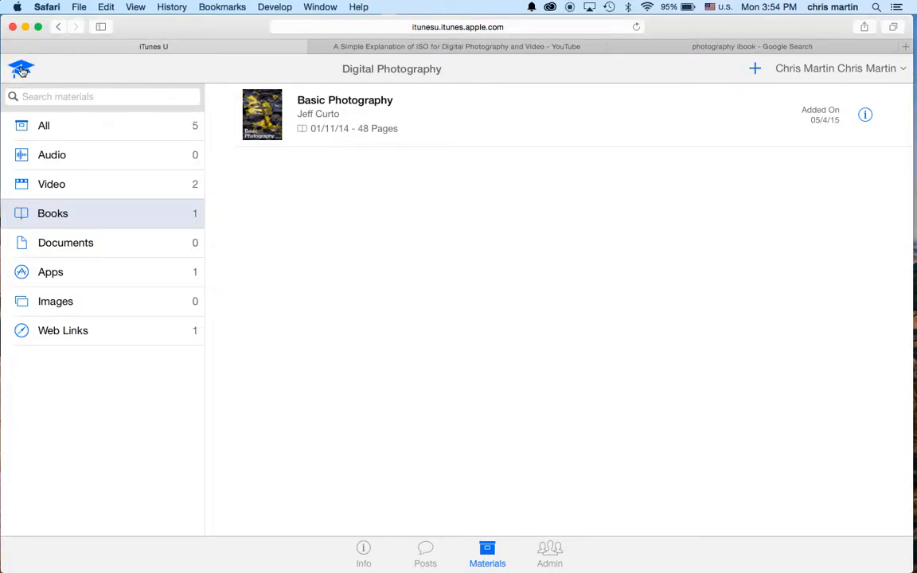
Step: Return to the course list and open the Digital Photography course overview
{"action": "left_click", "coordinate": [21, 69]}
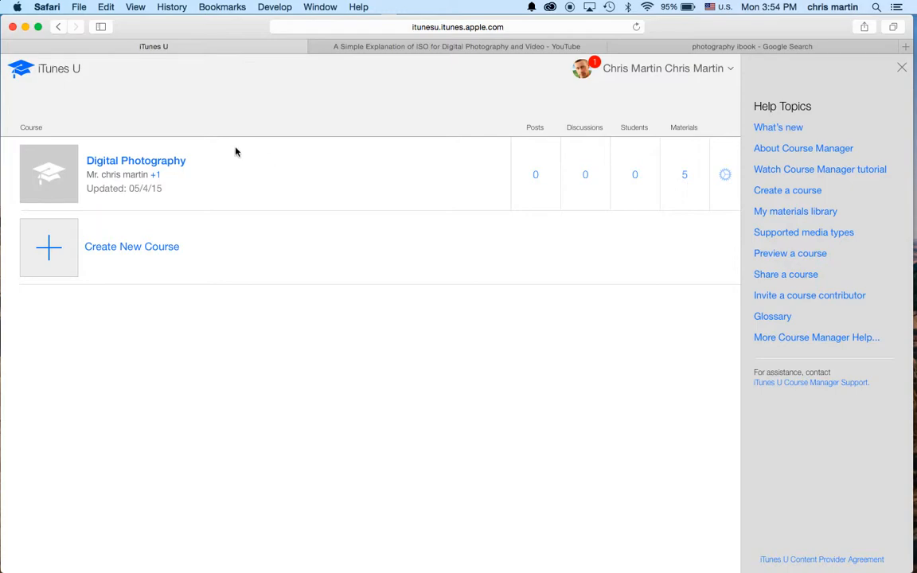
{"action": "left_click", "coordinate": [136, 160]}
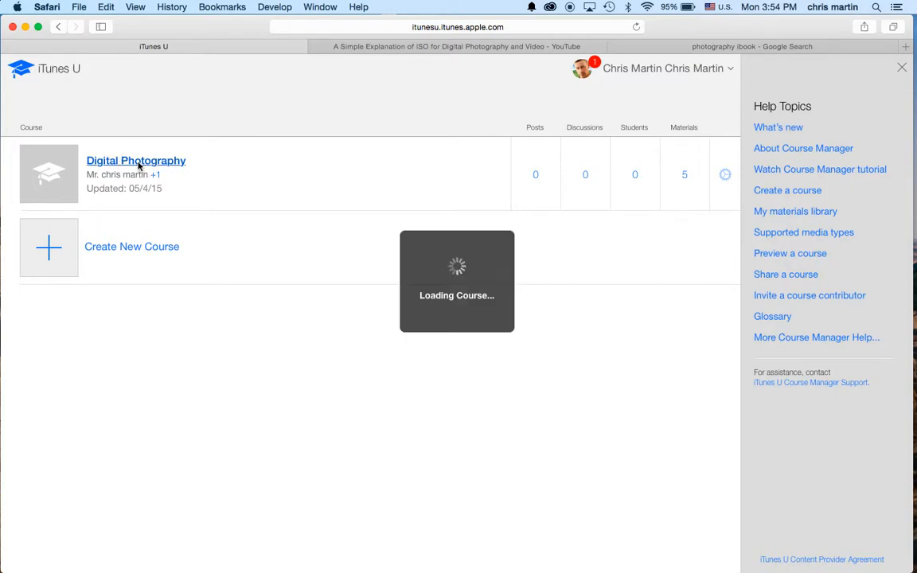
{"action": "left_click", "coordinate": [135, 160]}
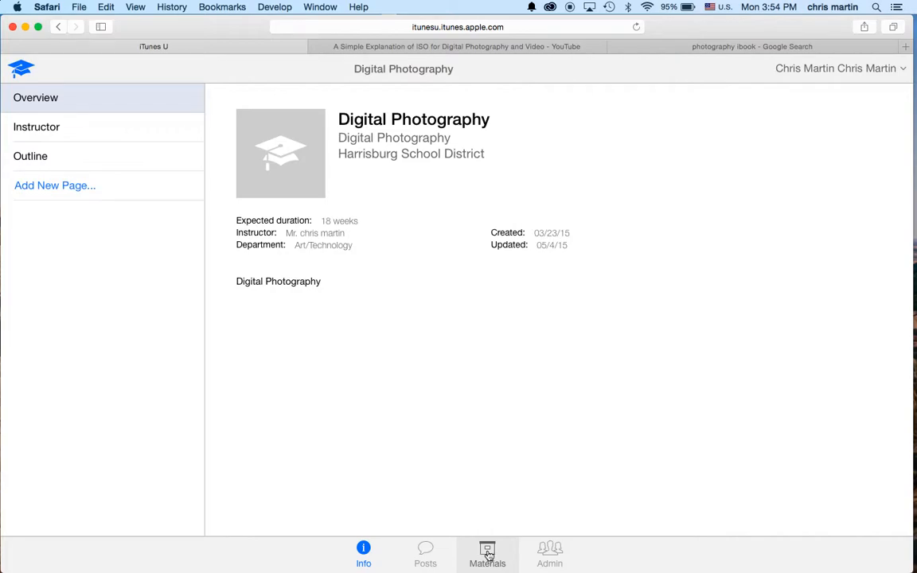
Step: Browse the course materials by Video, Apps and Images, ending on the YouTube web link
{"action": "left_click", "coordinate": [486, 555]}
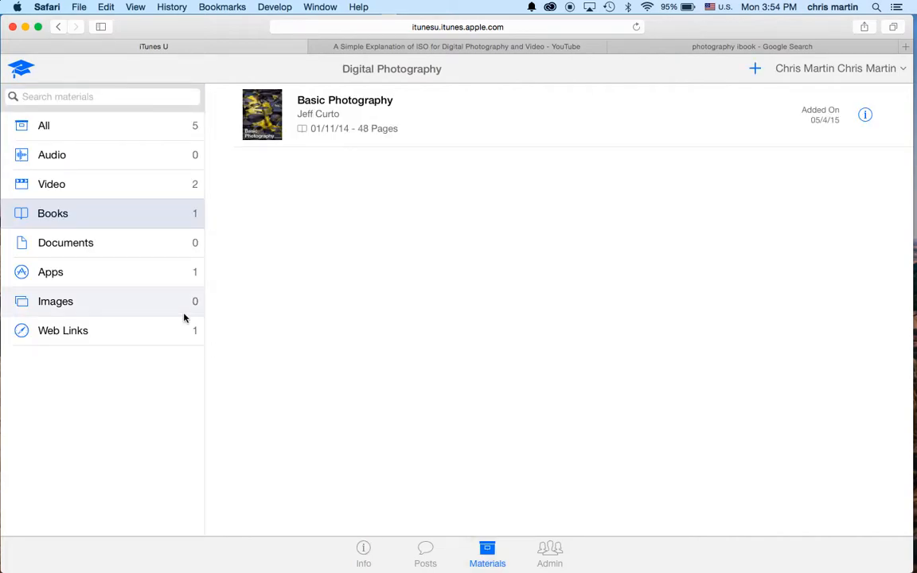
{"action": "mouse_move", "coordinate": [51, 154]}
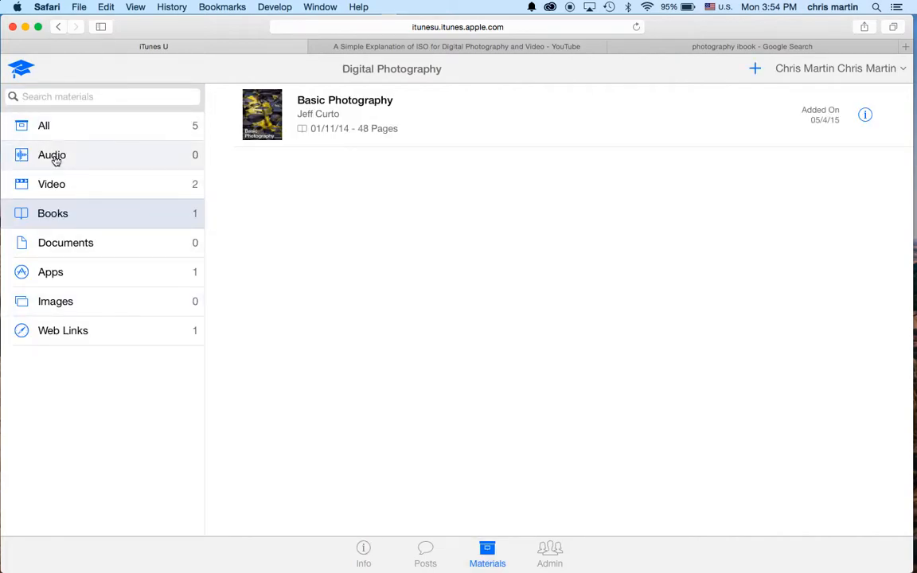
{"action": "left_click", "coordinate": [51, 184]}
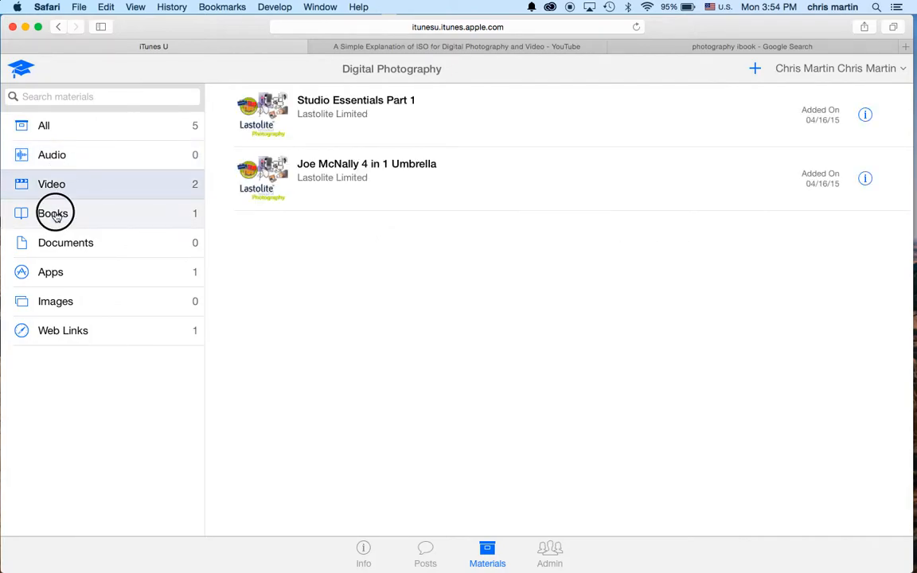
{"action": "left_click", "coordinate": [51, 273]}
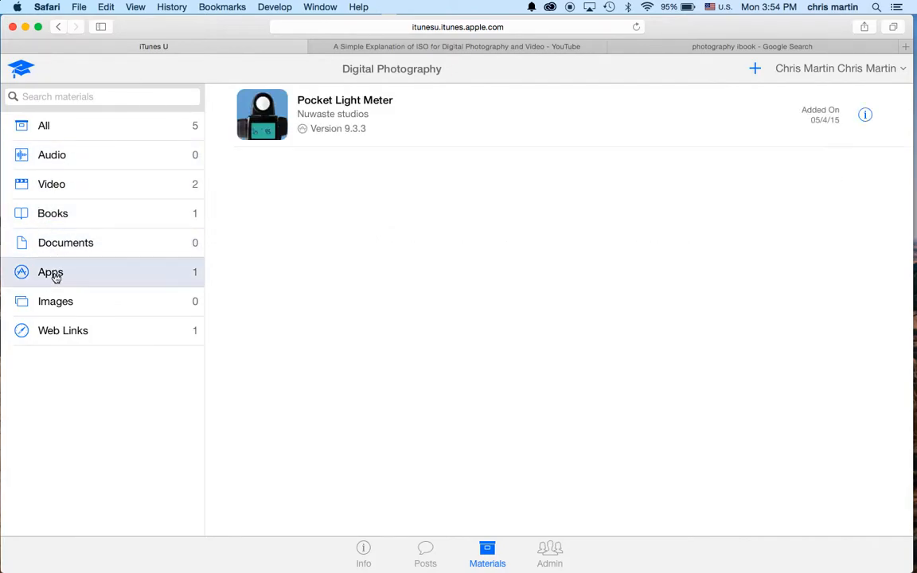
{"action": "left_click", "coordinate": [56, 301]}
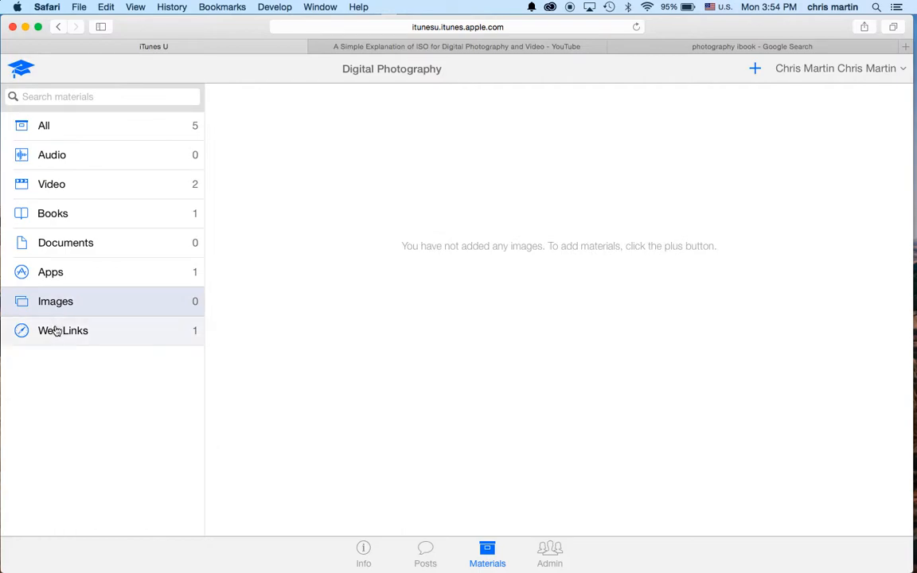
{"action": "left_click", "coordinate": [63, 330]}
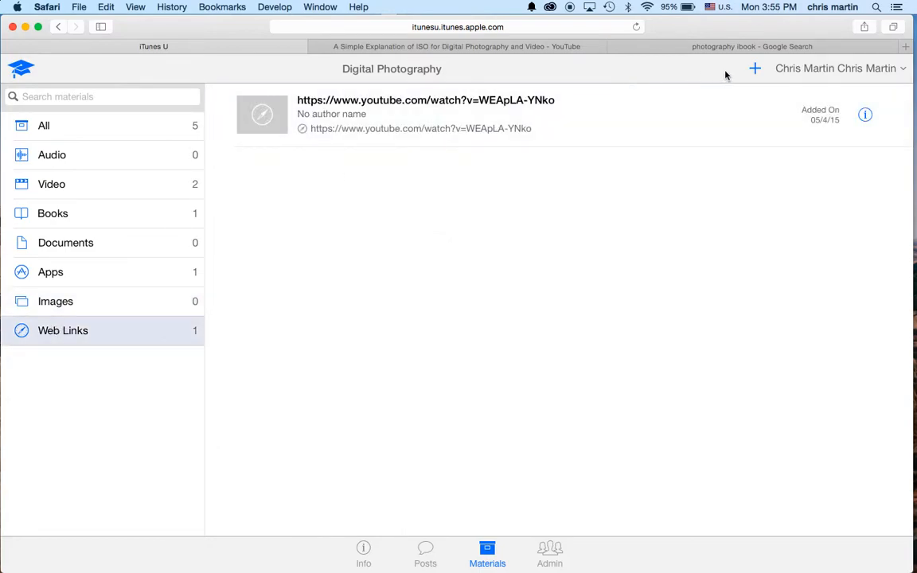
Step: Show the add-materials menu with computer, store, link and library options
{"action": "left_click", "coordinate": [755, 69]}
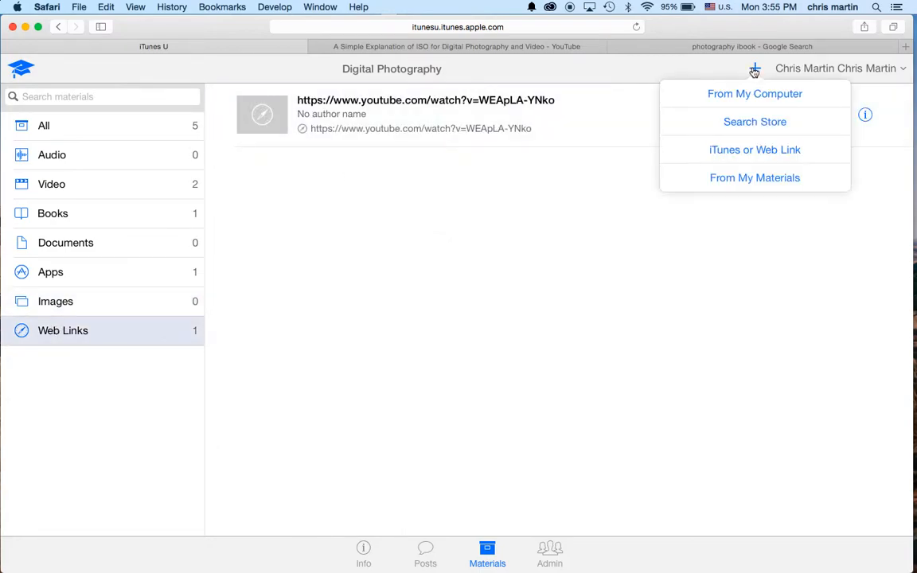
{"action": "mouse_move", "coordinate": [753, 98]}
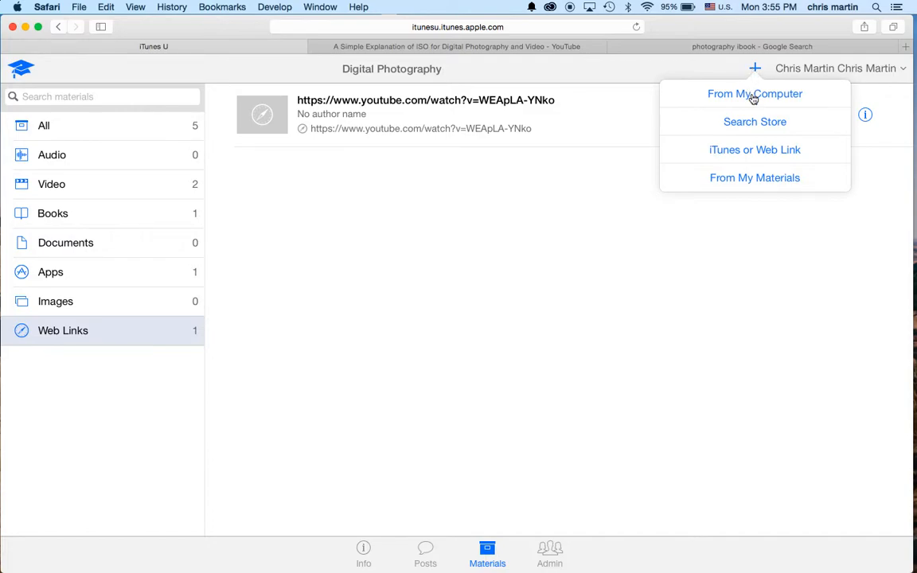
{"action": "mouse_move", "coordinate": [754, 121]}
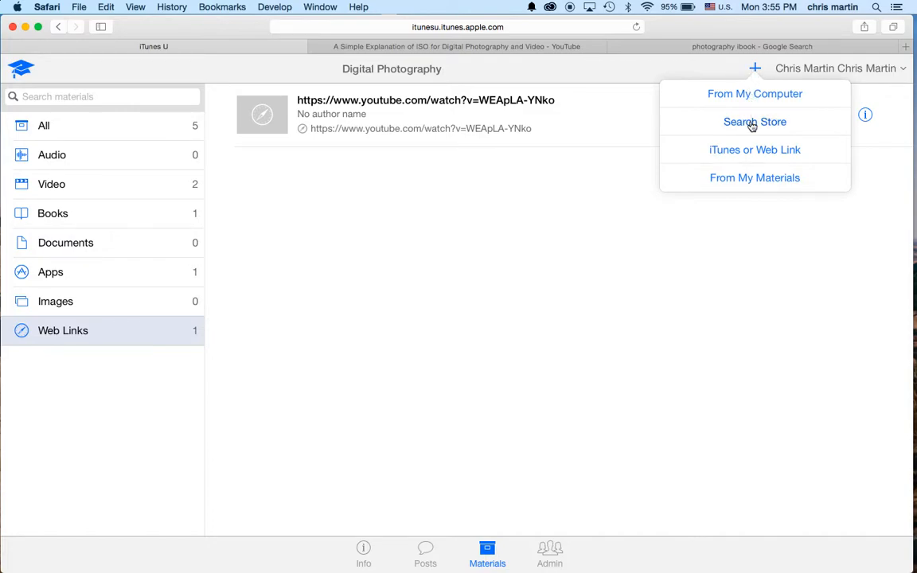
{"action": "mouse_move", "coordinate": [755, 149]}
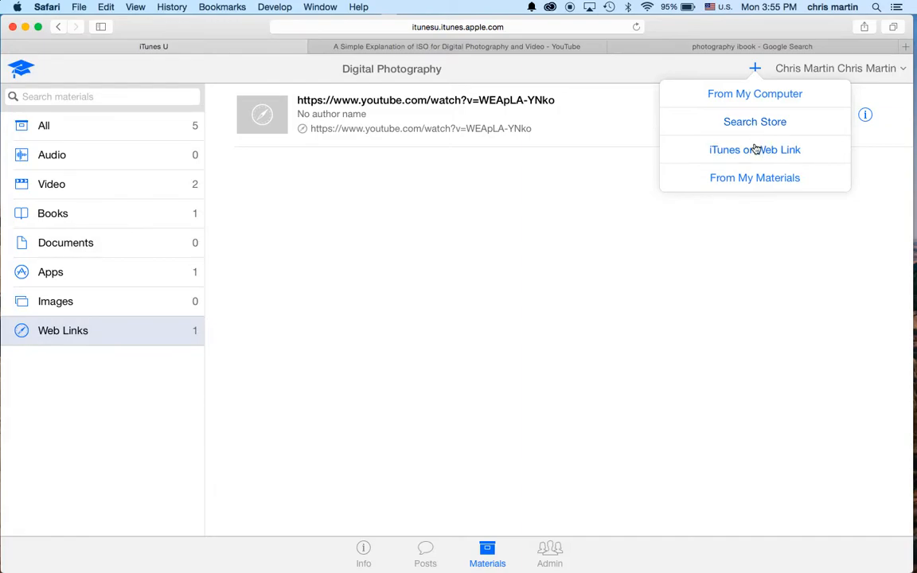
{"action": "mouse_move", "coordinate": [744, 153]}
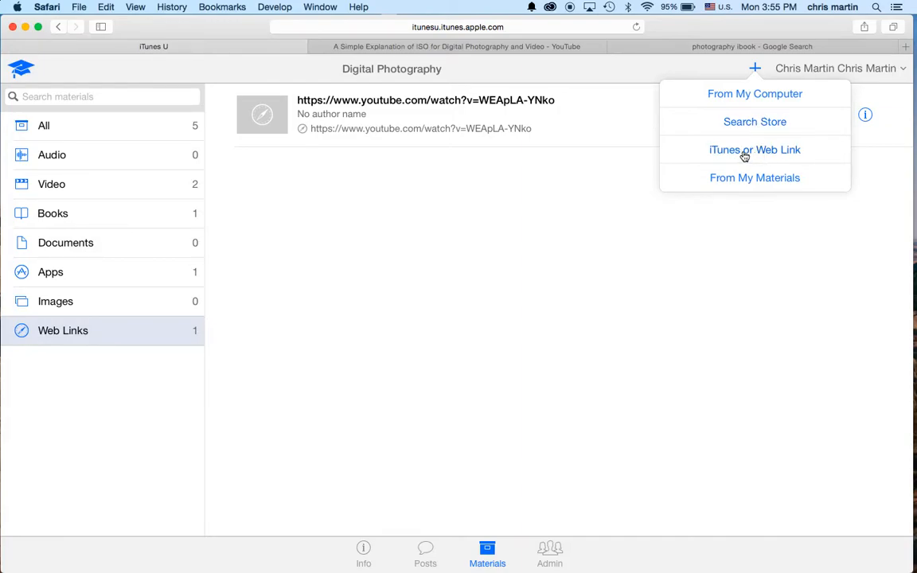
{"action": "mouse_move", "coordinate": [754, 128]}
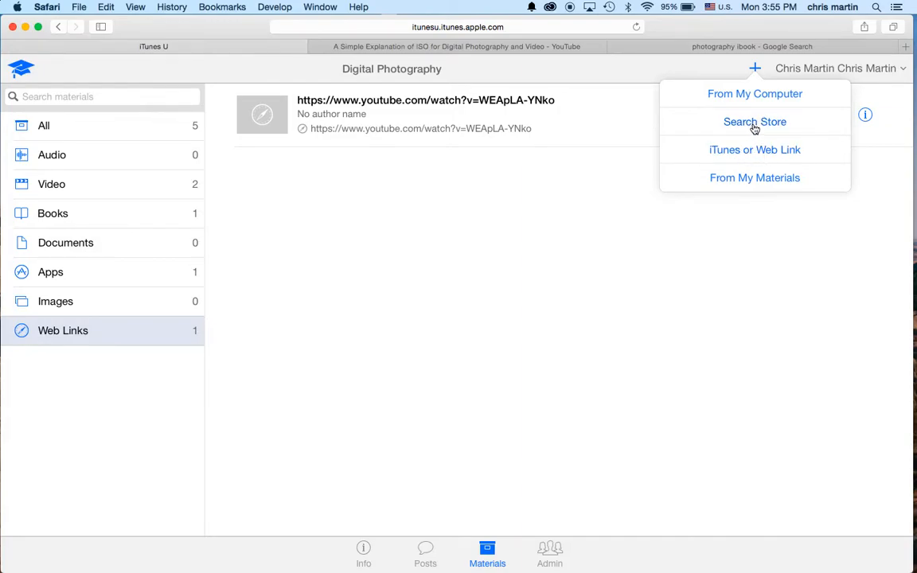
{"action": "mouse_move", "coordinate": [754, 178]}
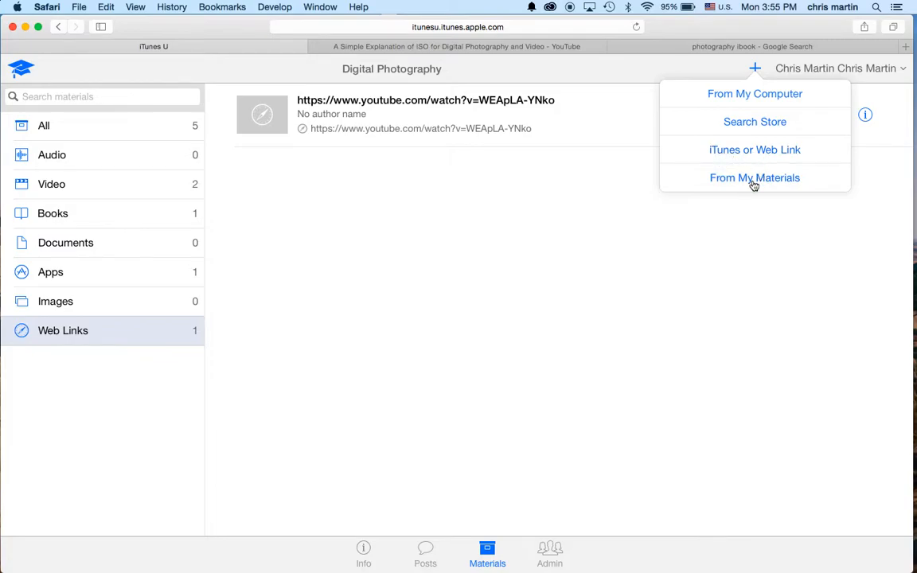
{"action": "mouse_move", "coordinate": [570, 48]}
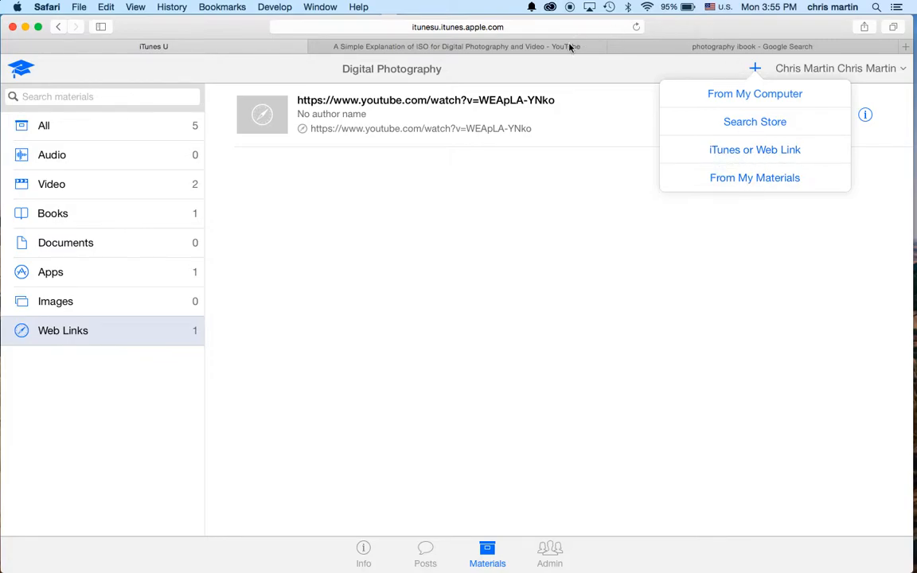
{"action": "mouse_move", "coordinate": [567, 46]}
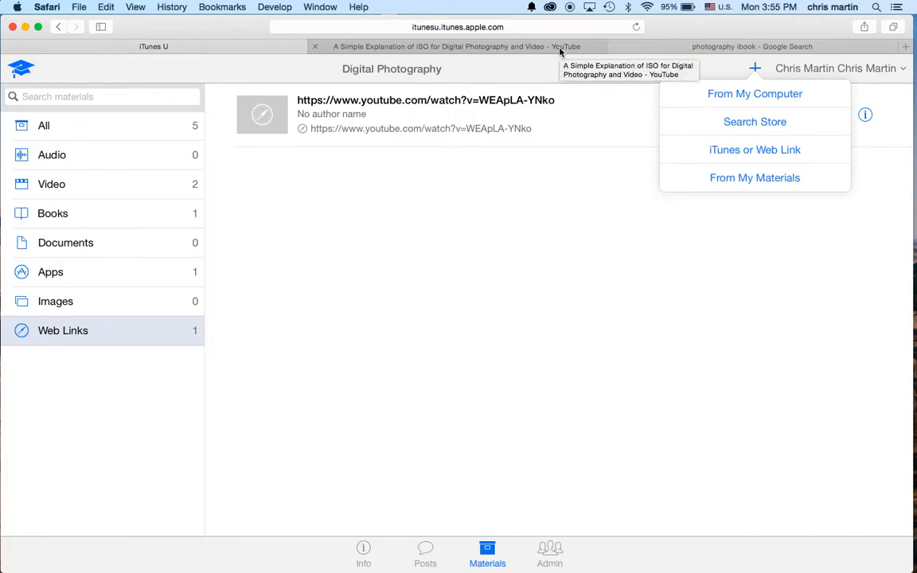
Step: Select the YouTube ISO video's web address and open the iTunes or Web Link form
{"action": "left_click", "coordinate": [457, 46]}
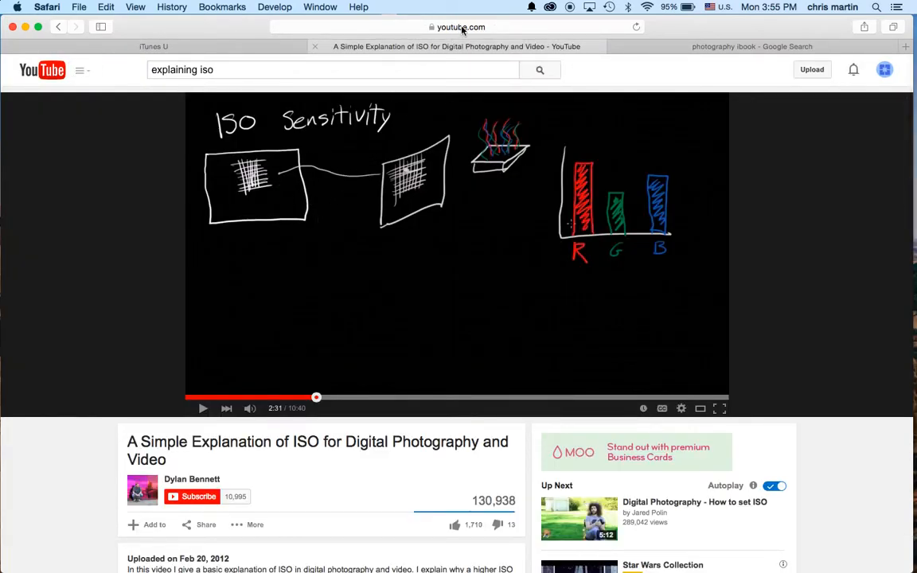
{"action": "left_click", "coordinate": [461, 26]}
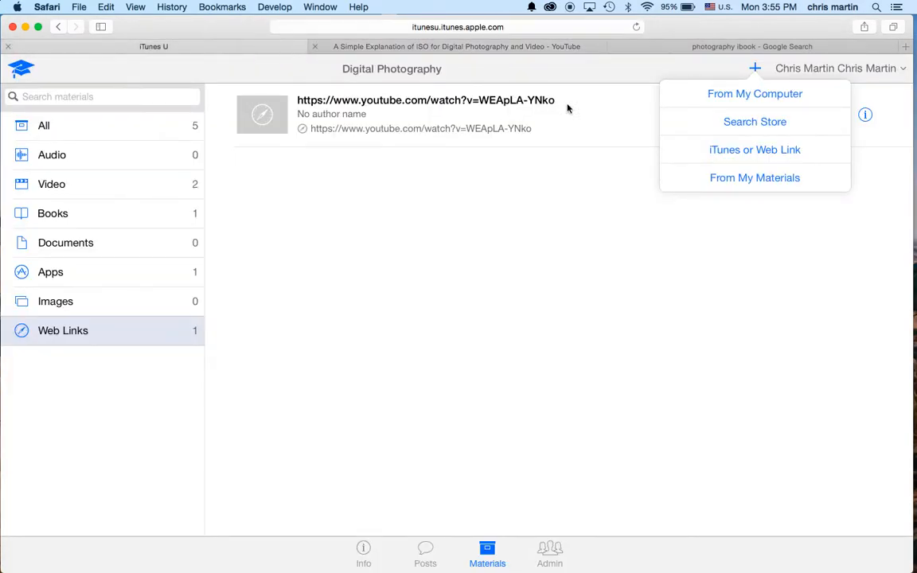
{"action": "left_click", "coordinate": [754, 150]}
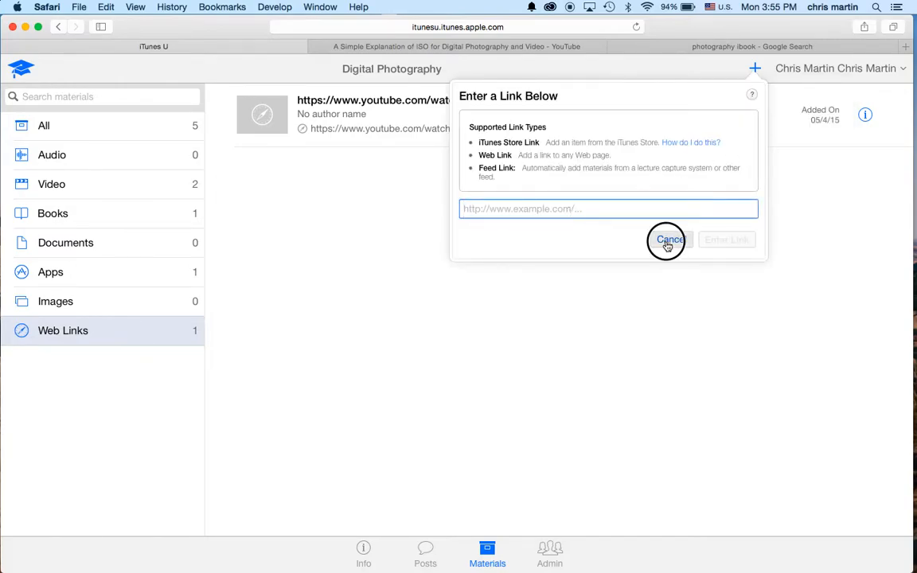
Step: Cancel the empty link form and switch to the Lastolite podcast page in iTunes
{"action": "left_click", "coordinate": [669, 240]}
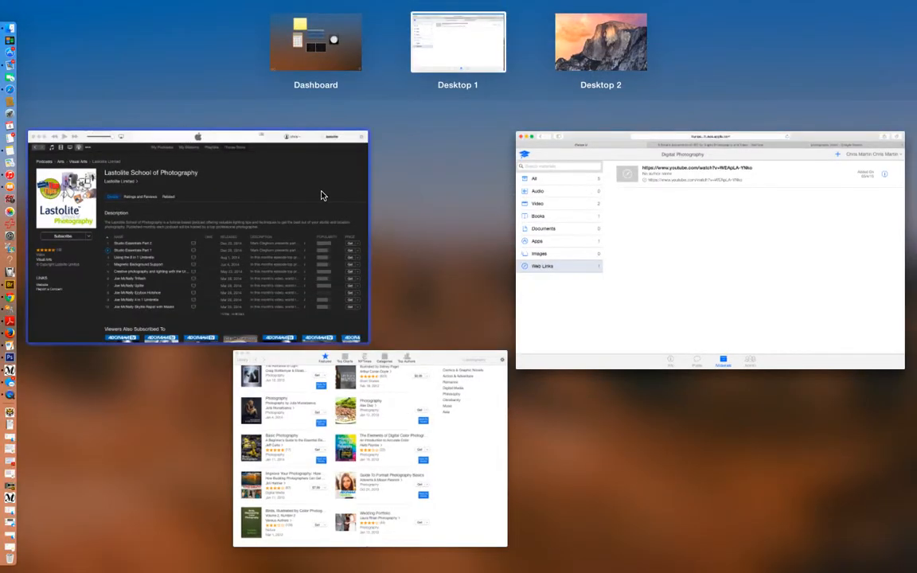
{"action": "left_click", "coordinate": [197, 239]}
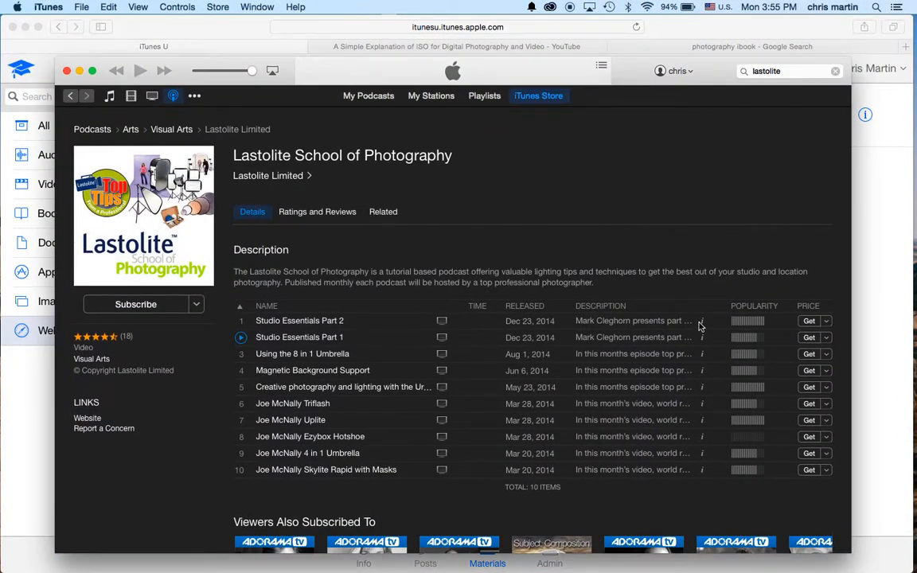
{"action": "mouse_move", "coordinate": [681, 126]}
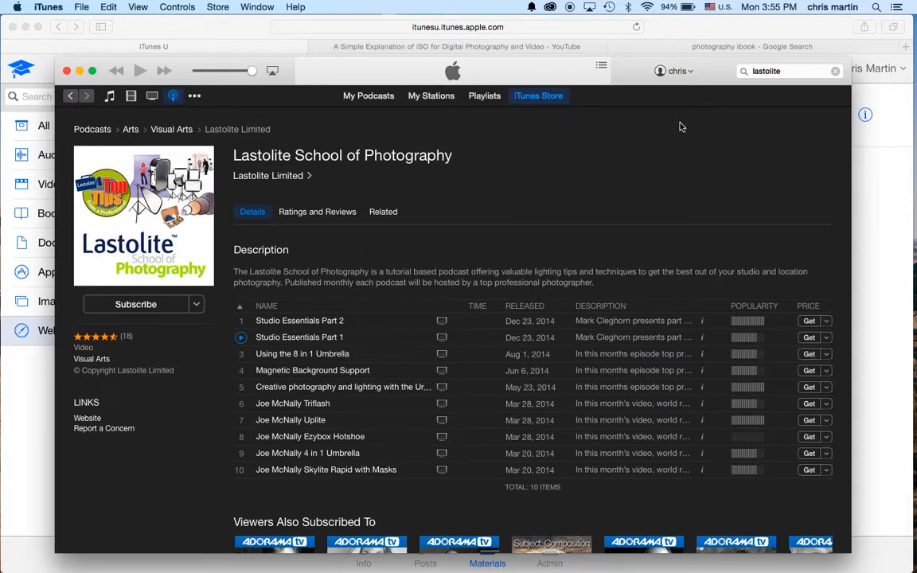
{"action": "mouse_move", "coordinate": [299, 323]}
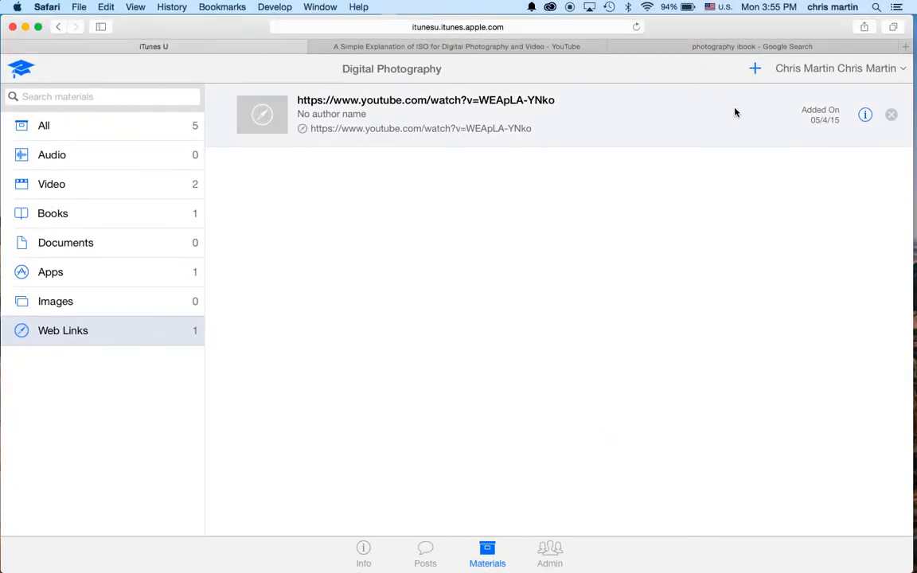
Step: Add the 'Using the 8 in 1 Umbrella' episode link and show the three course videos
{"action": "left_click", "coordinate": [754, 68]}
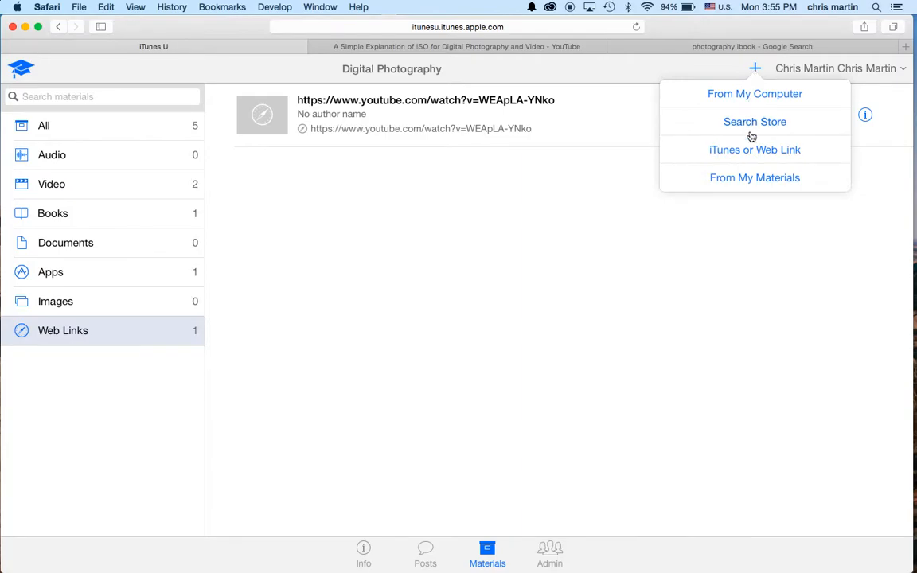
{"action": "mouse_move", "coordinate": [754, 155]}
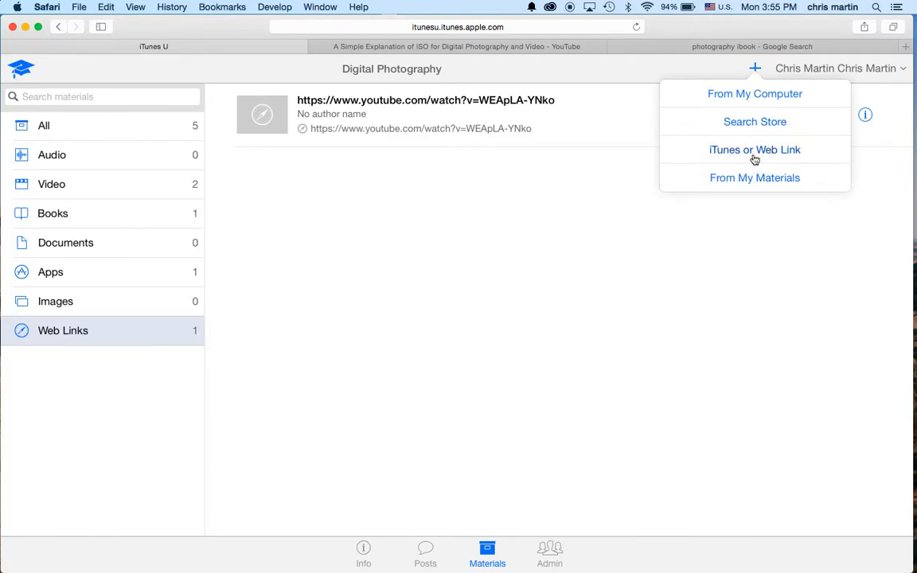
{"action": "left_click", "coordinate": [754, 150]}
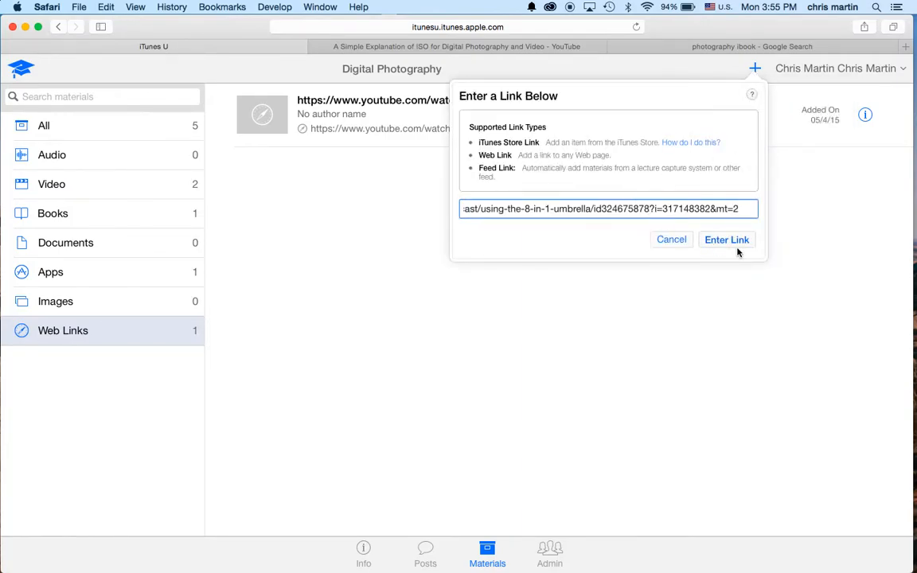
{"action": "left_click", "coordinate": [727, 239]}
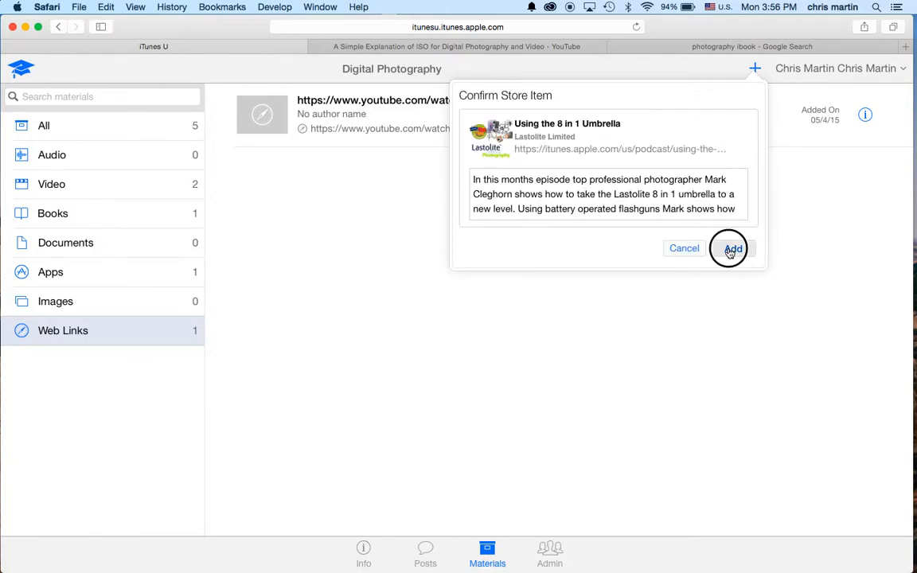
{"action": "left_click", "coordinate": [731, 248]}
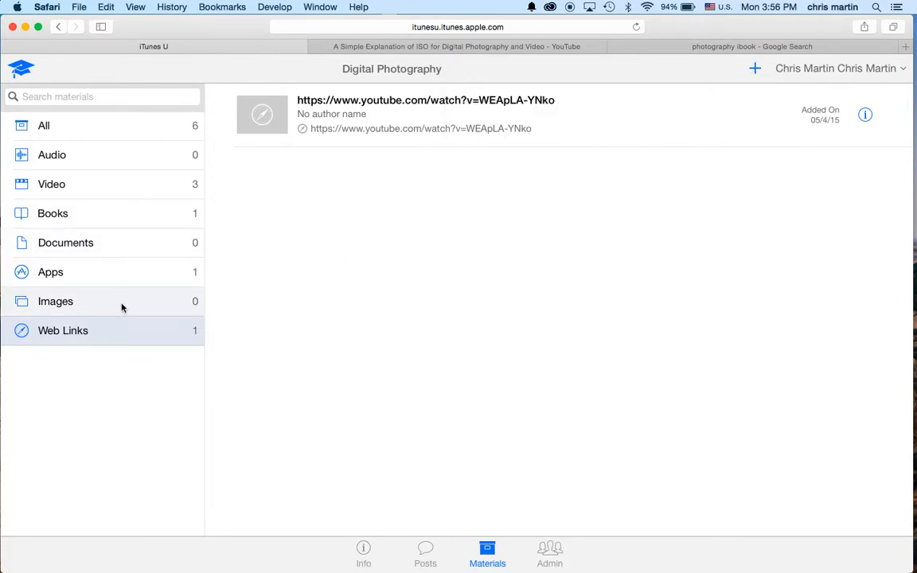
{"action": "left_click", "coordinate": [51, 184]}
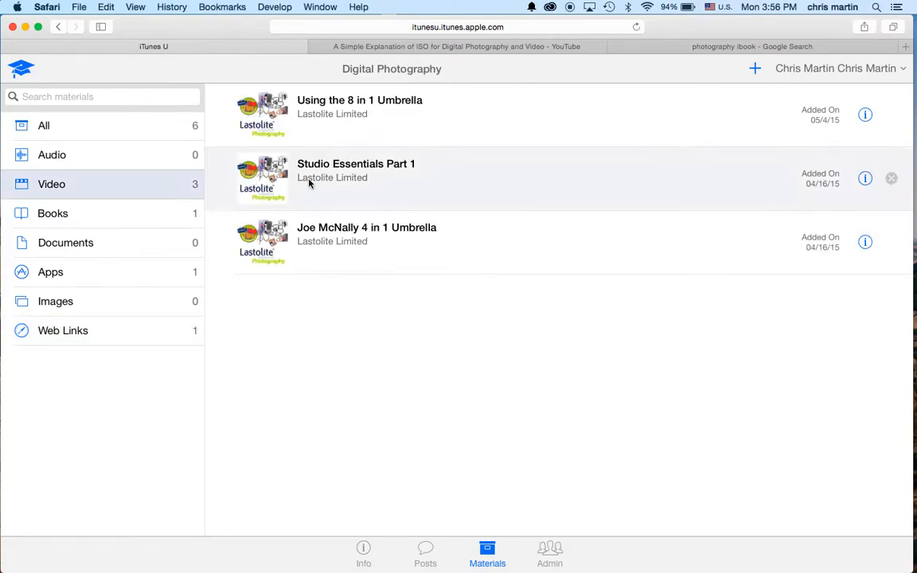
Step: Open the add-materials menu, then browse iBooks Store photography results like Basic Photography
{"action": "left_click", "coordinate": [754, 68]}
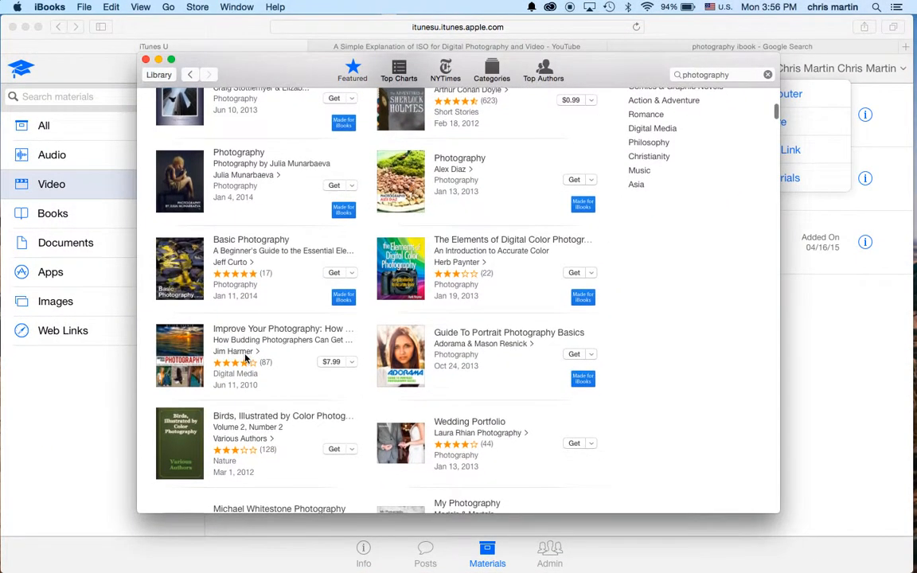
{"action": "mouse_move", "coordinate": [276, 292]}
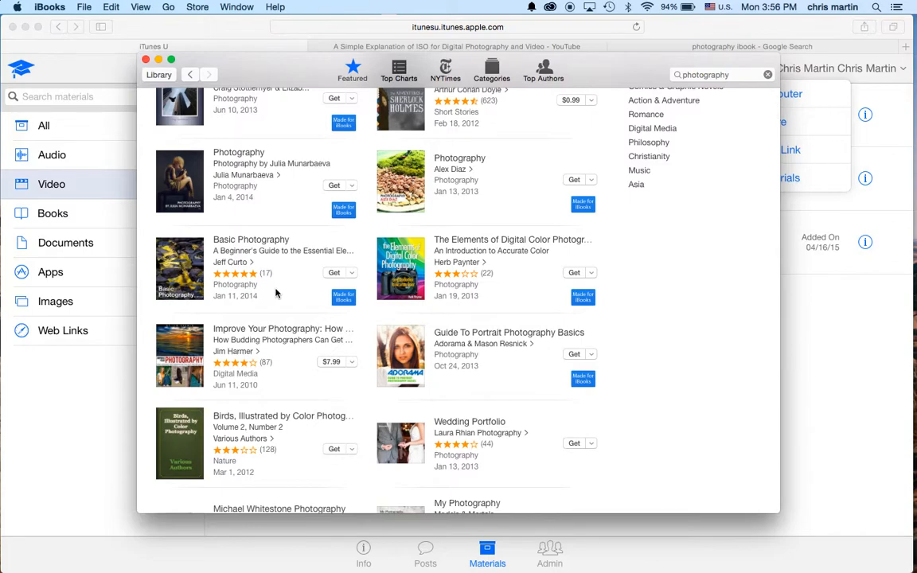
{"action": "mouse_move", "coordinate": [356, 277]}
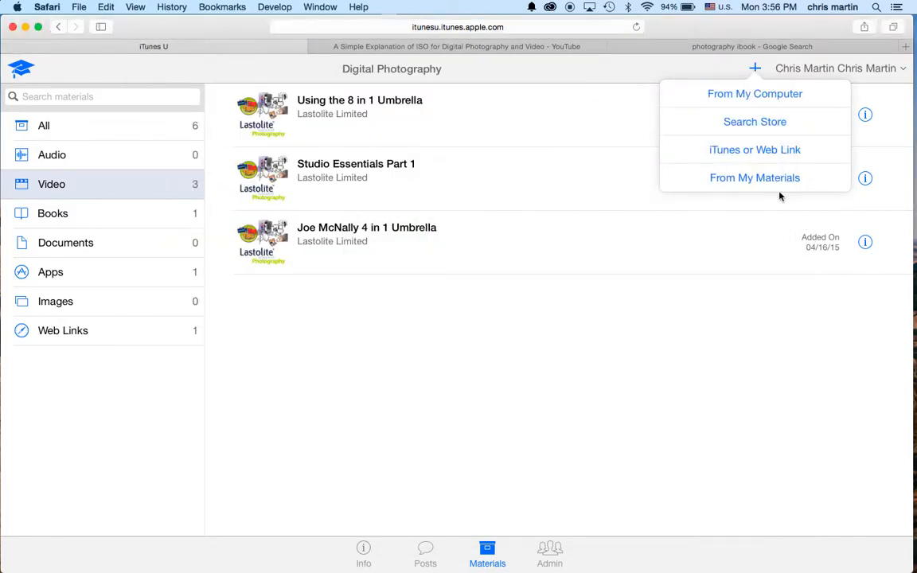
Step: Open and cancel the link form, then list Basic Photography by Jeff Curto under Books
{"action": "left_click", "coordinate": [754, 150]}
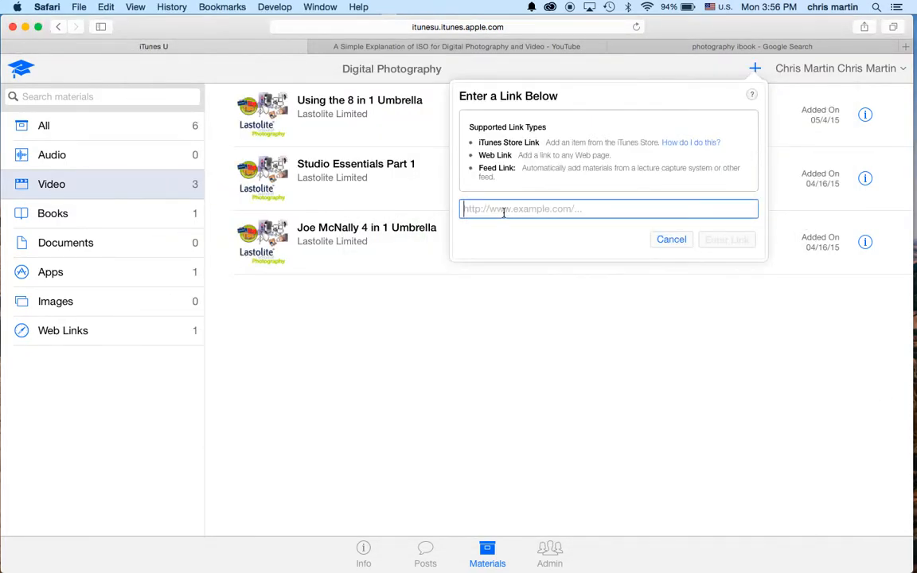
{"action": "left_click", "coordinate": [672, 238]}
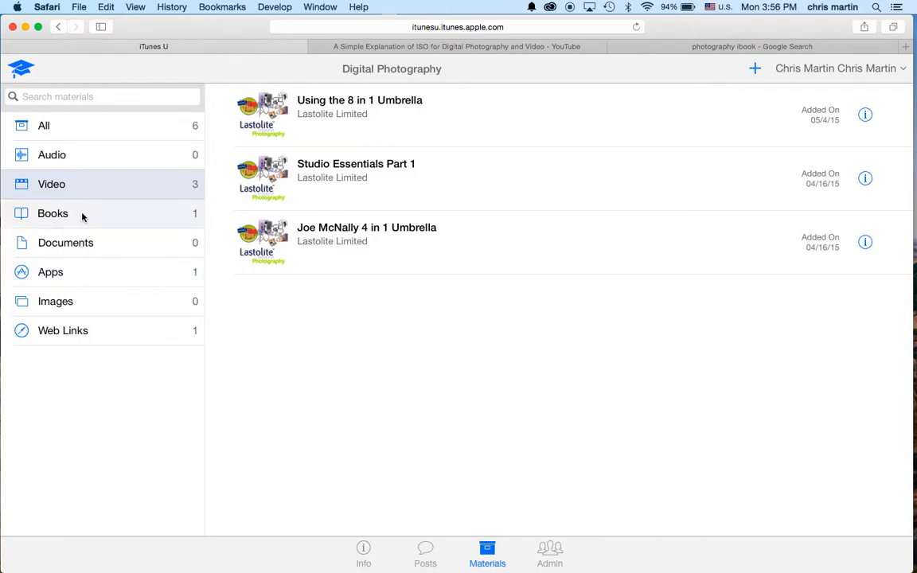
{"action": "left_click", "coordinate": [52, 213]}
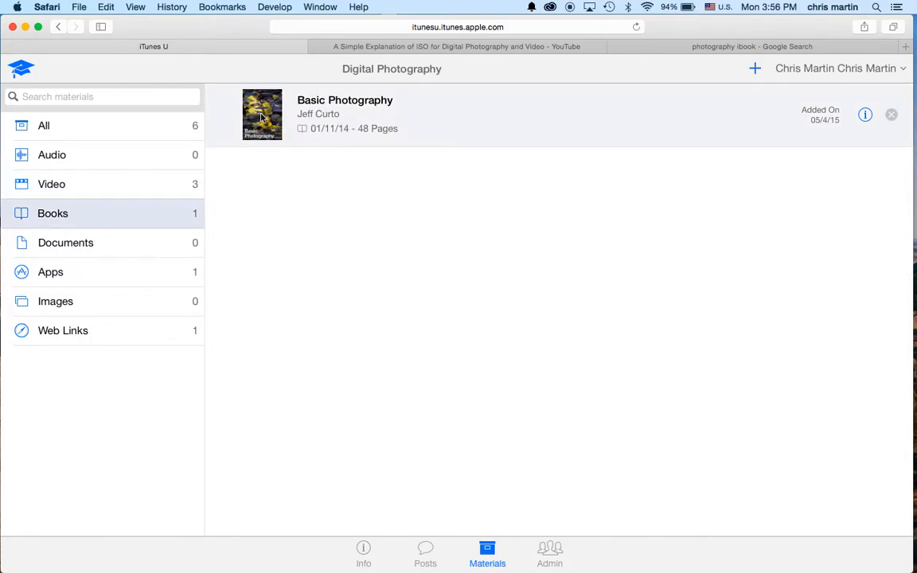
{"action": "mouse_move", "coordinate": [303, 254]}
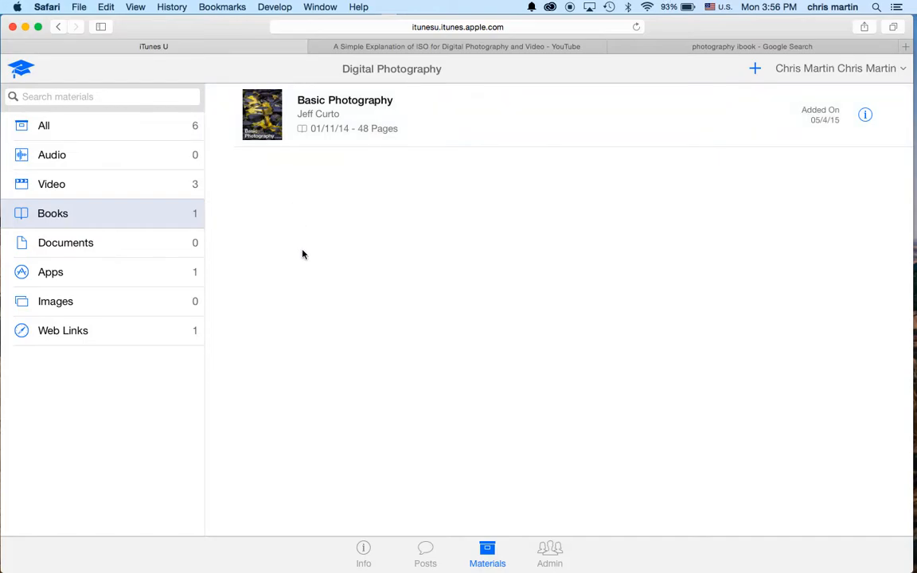
{"action": "mouse_move", "coordinate": [109, 156]}
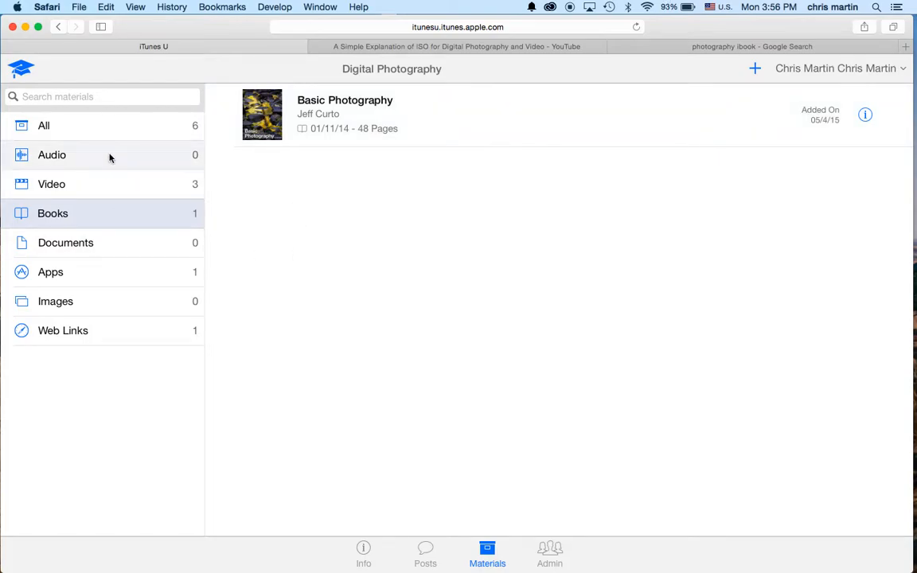